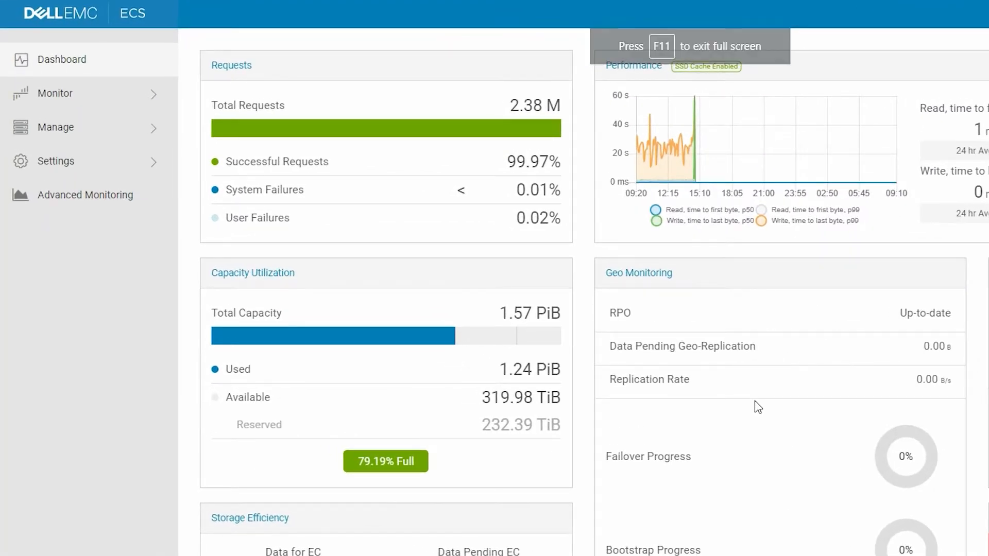
# - Expand the Manage section in the left navigation to list its administration pages
pyautogui.click(55, 127)
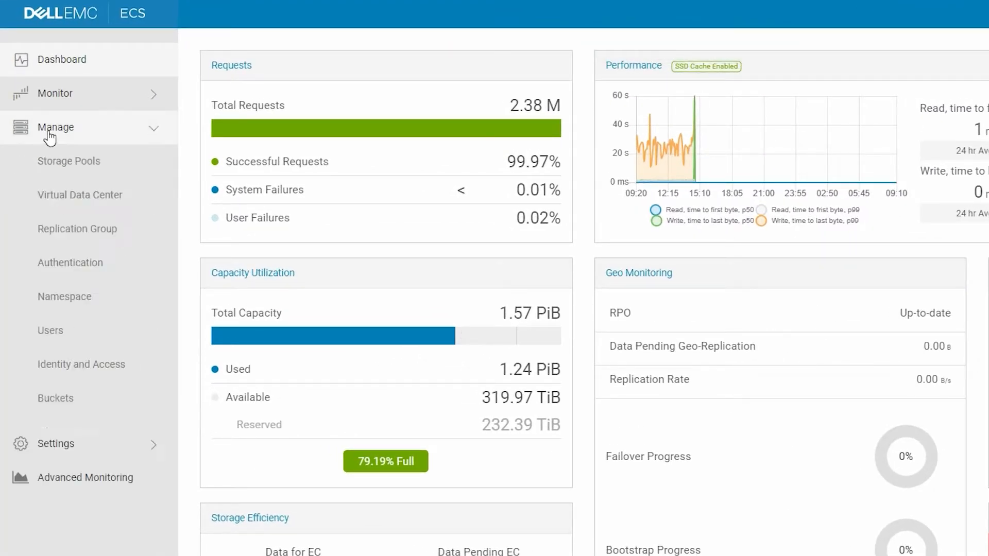
# - Go to Maintenance and drill into the cobalt rack to see its four nodes
pyautogui.click(67, 466)
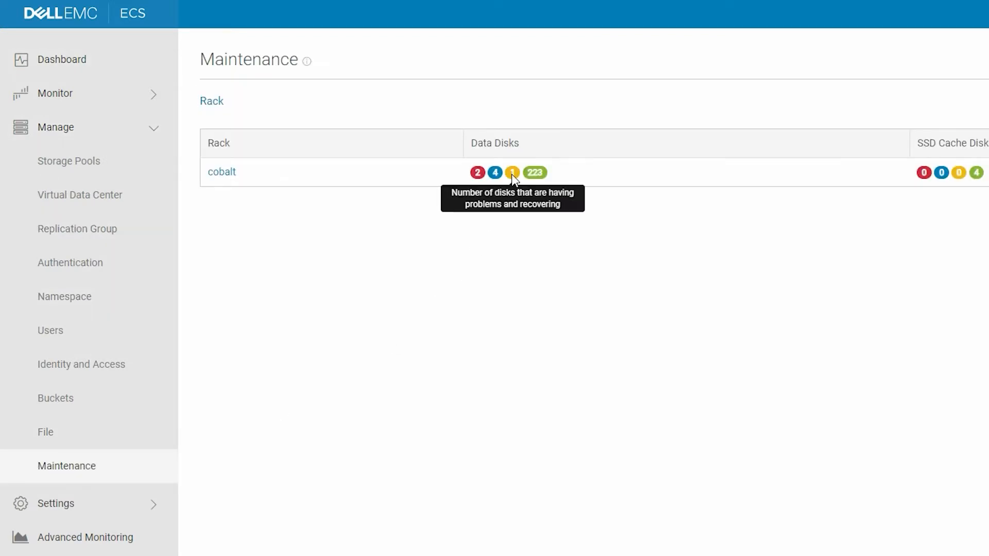
pyautogui.moveTo(220, 177)
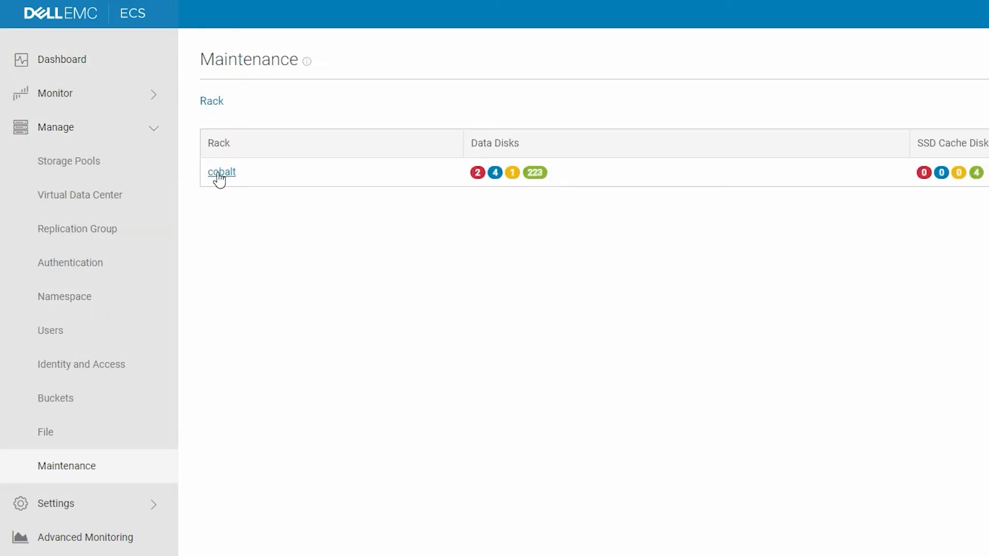
pyautogui.click(221, 171)
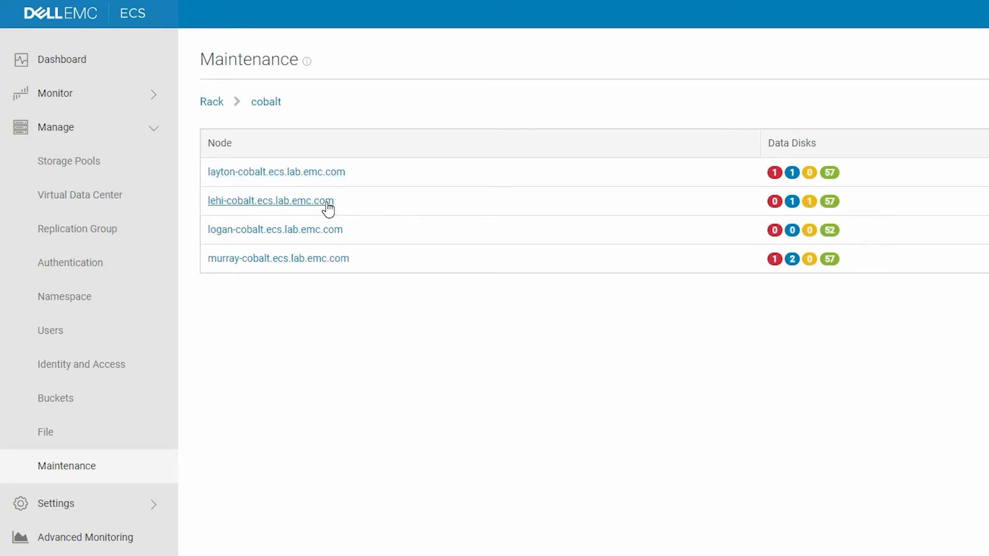
# - On node layton-cobalt, start Replace for disk B01 and confirm OK in the Replace Disk dialog
pyautogui.click(276, 171)
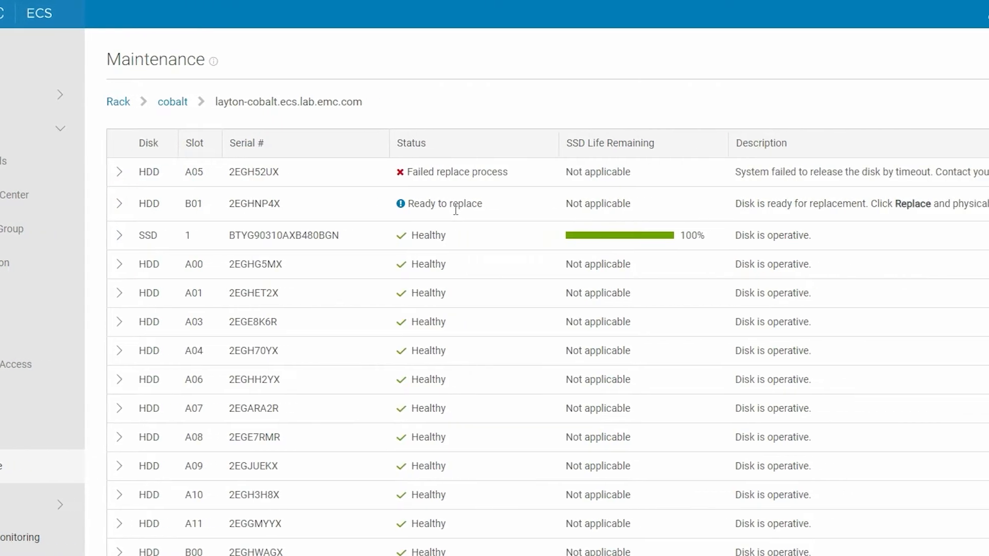
pyautogui.hscroll(3)
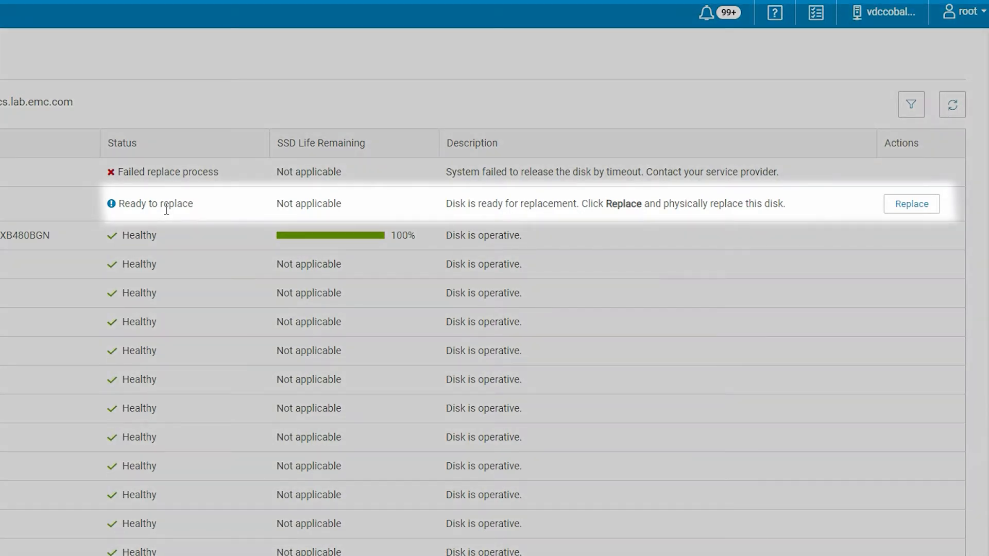
pyautogui.moveTo(911, 204)
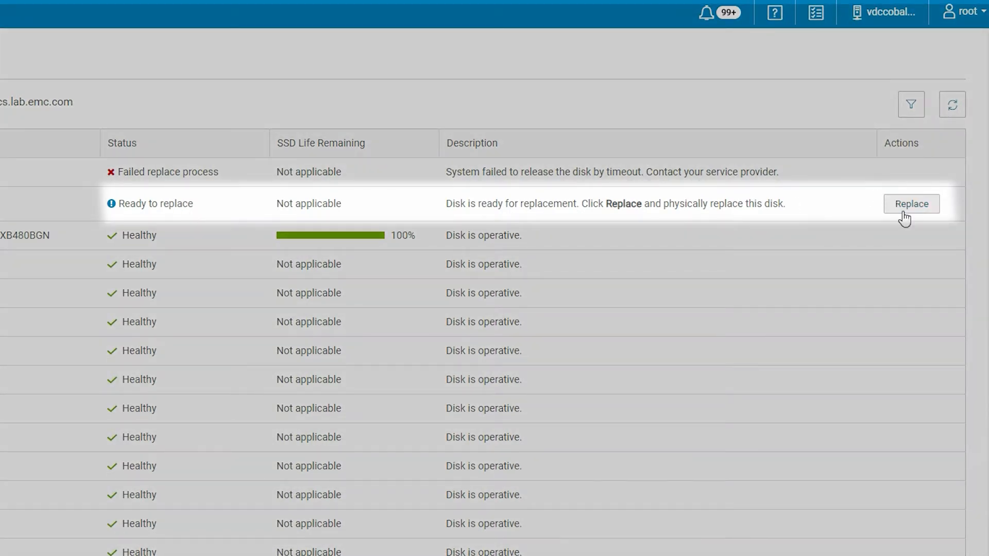
pyautogui.click(911, 203)
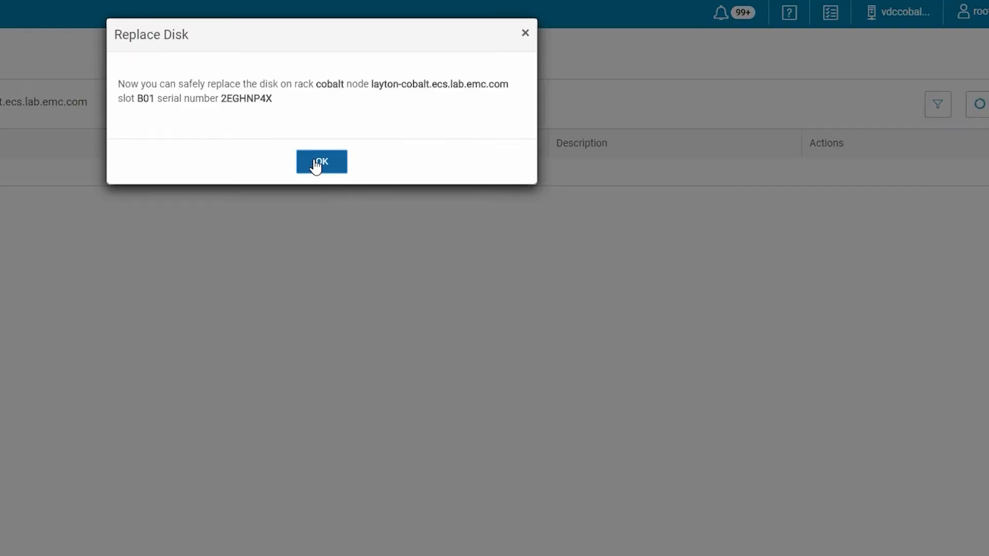
pyautogui.click(320, 161)
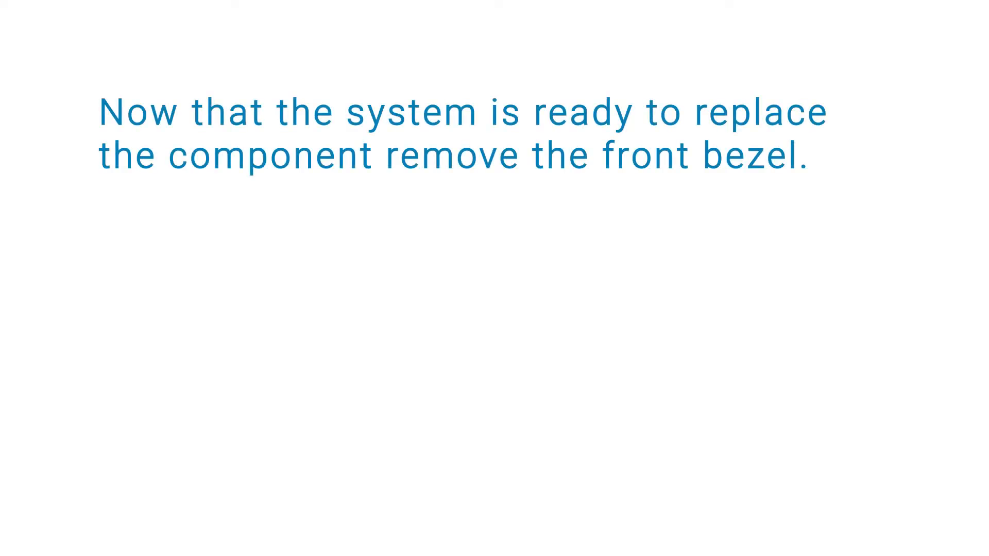